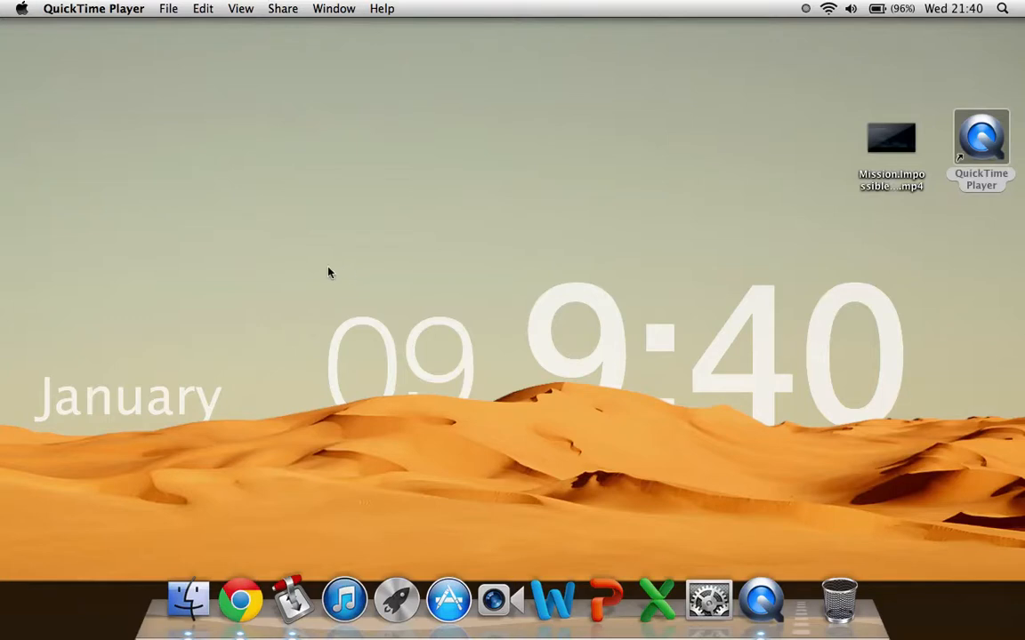
{"action": "mouse_move", "coordinate": [370, 233]}
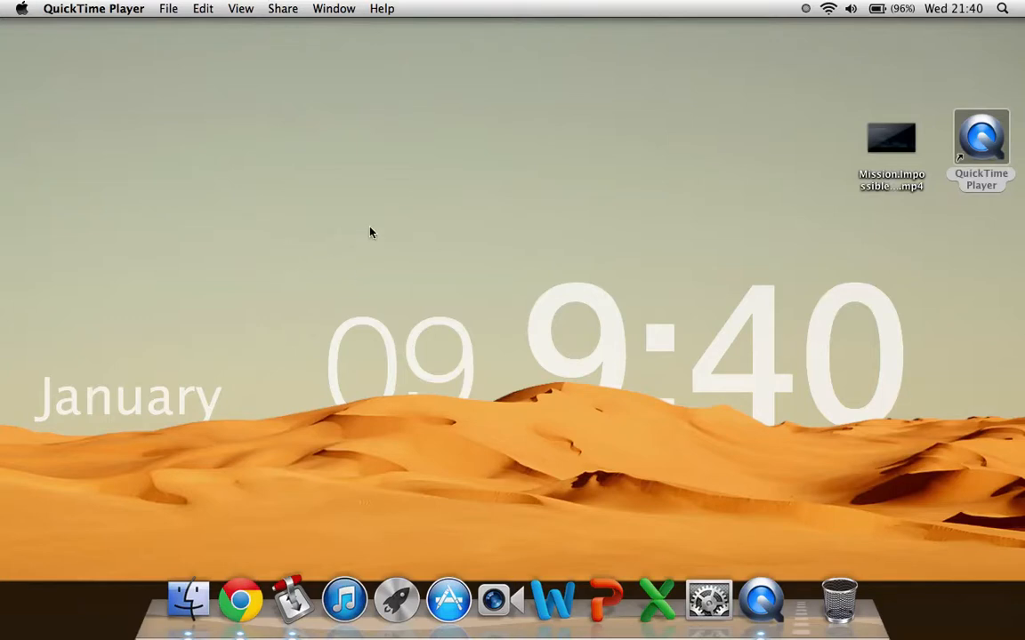
{"action": "mouse_move", "coordinate": [318, 251]}
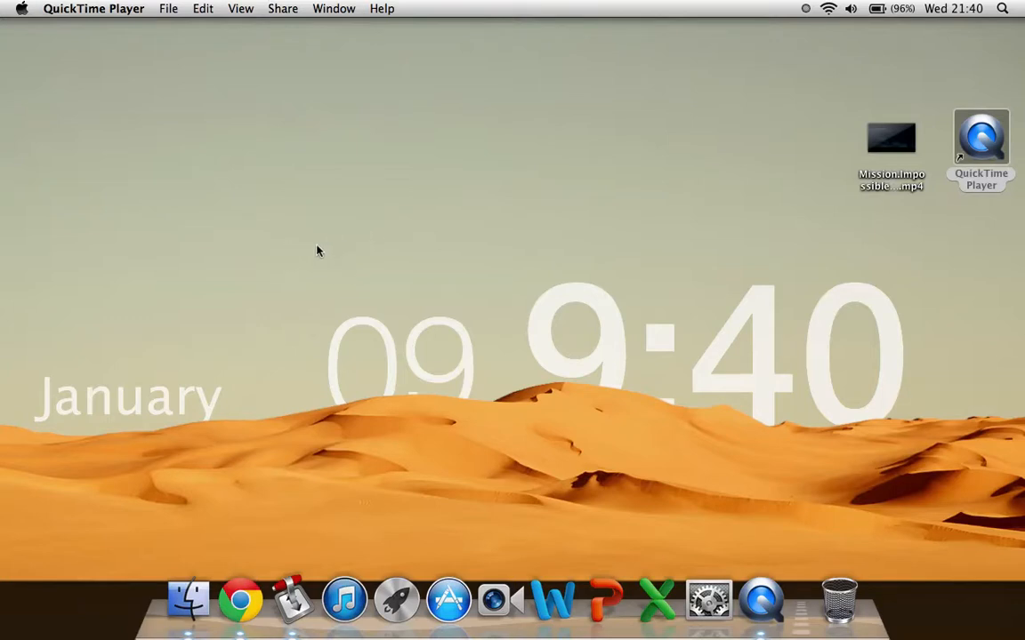
{"action": "mouse_move", "coordinate": [459, 352]}
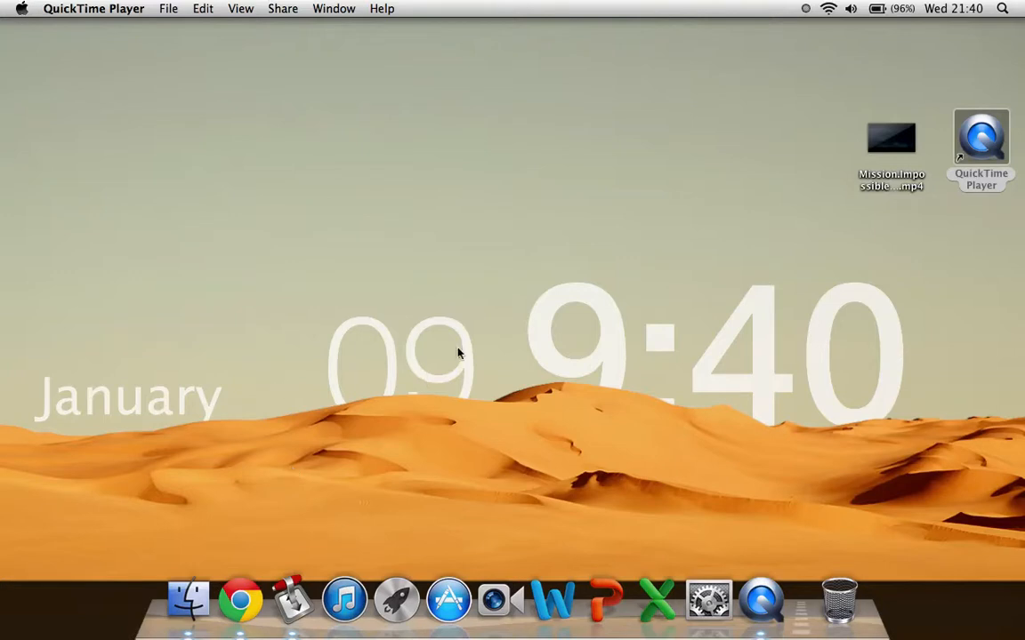
{"action": "mouse_move", "coordinate": [292, 598]}
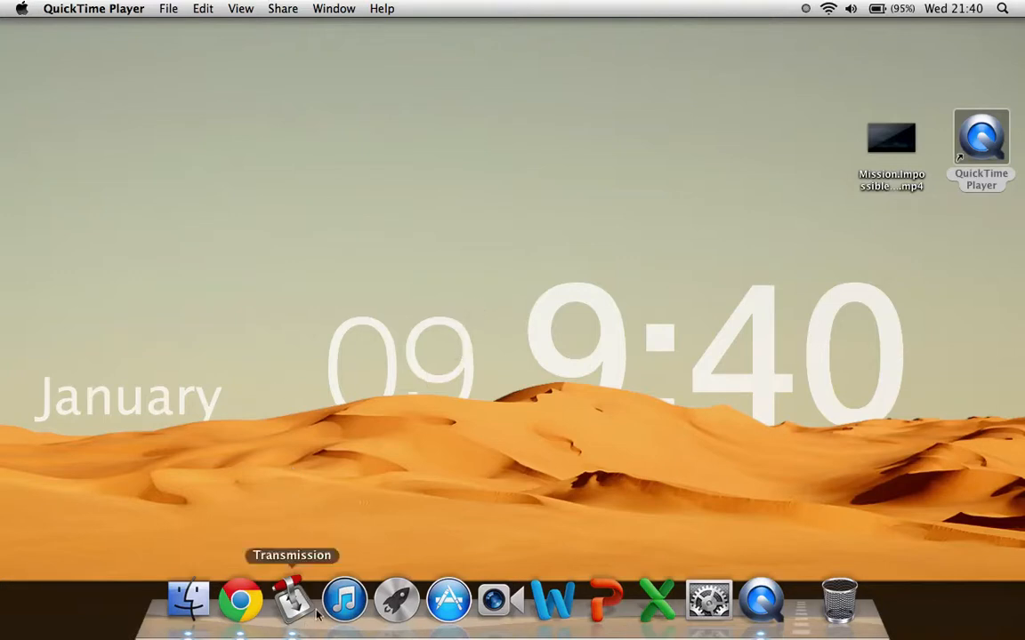
{"action": "mouse_move", "coordinate": [240, 324]}
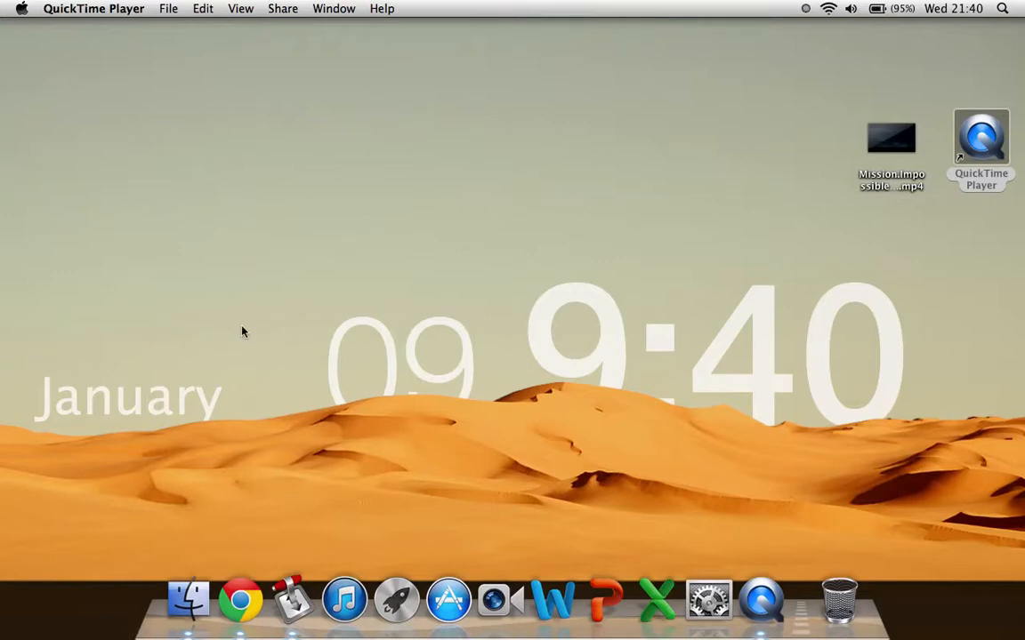
{"action": "mouse_move", "coordinate": [292, 598]}
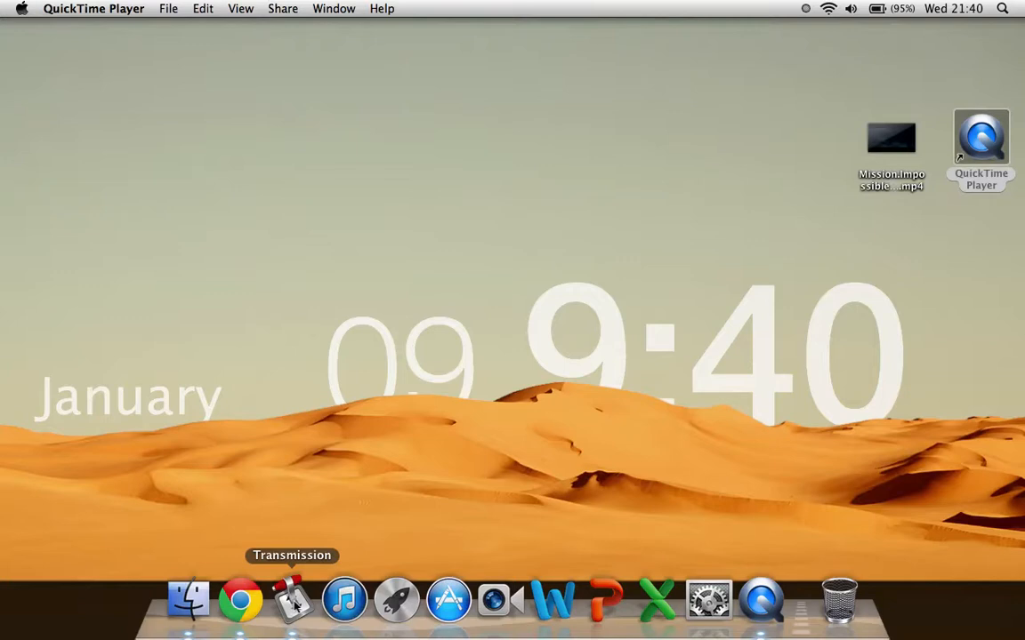
Briefly check Transmission's transfer window, then launch Google Chrome from the Dock.
{"action": "left_click", "coordinate": [292, 598]}
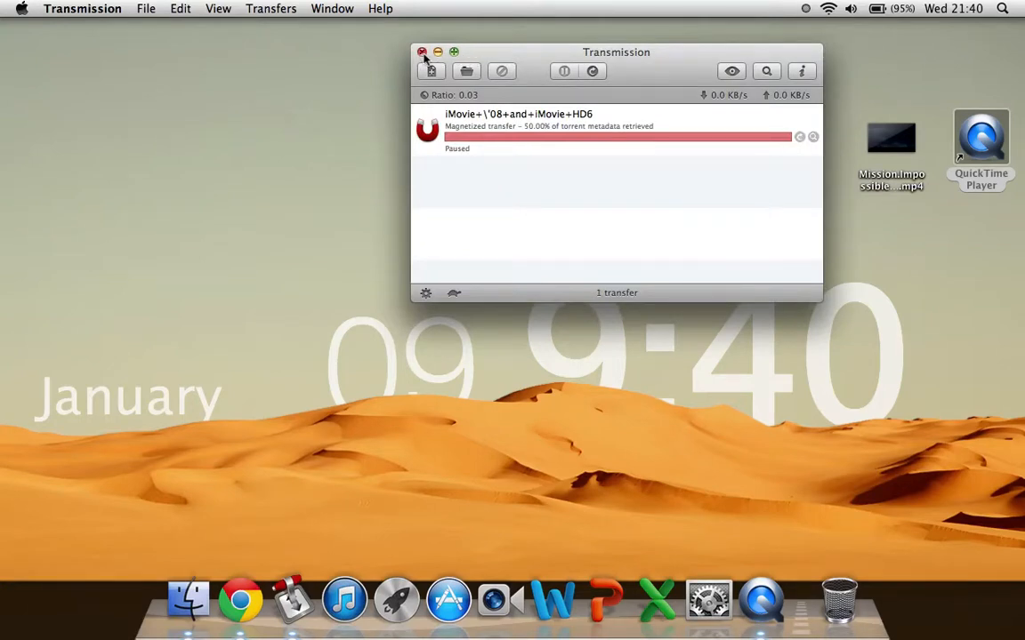
{"action": "left_click", "coordinate": [422, 52]}
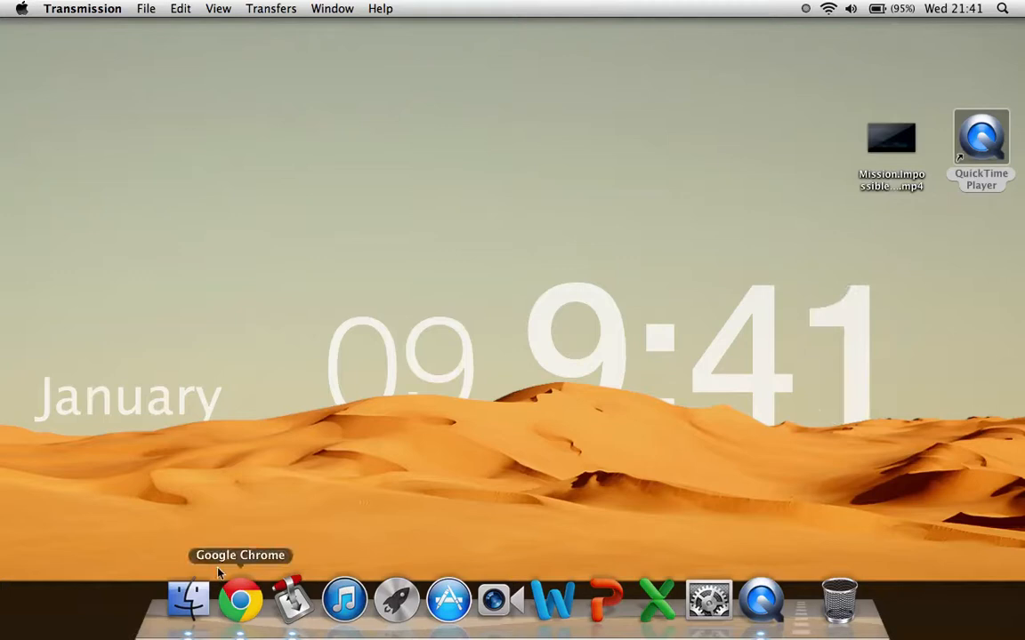
{"action": "left_click", "coordinate": [241, 597]}
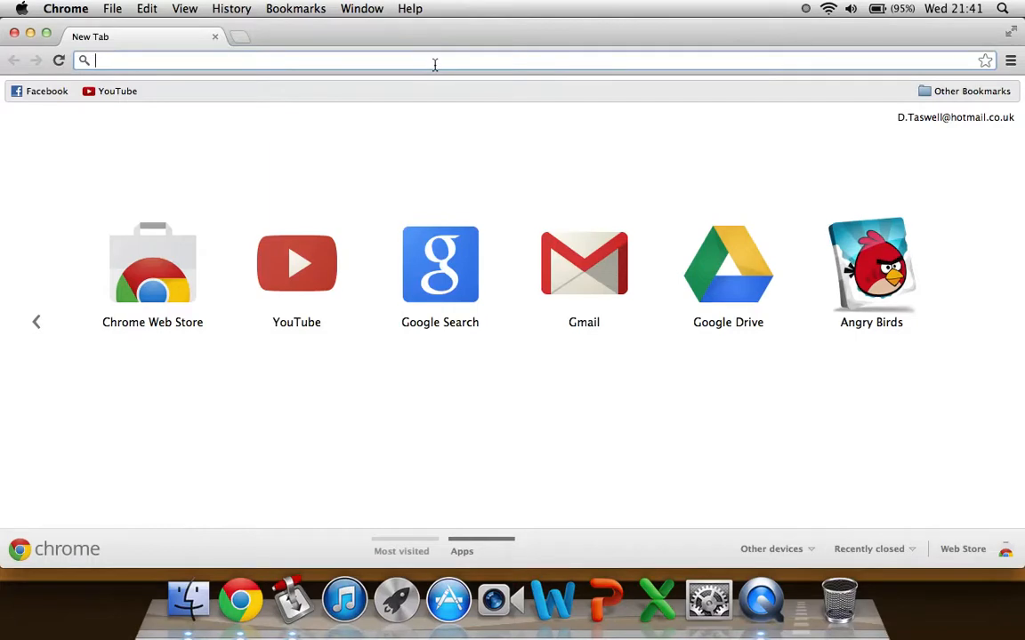
Search Google for kickasstorrents and go to the KickassTorrents site at kat.ph.
{"action": "type", "text": "kickasstorrents&aq=f&oq=kickasstorrents&sugexp=chrome,mod=5&sourceid=chrome&ie=UTF-8"}
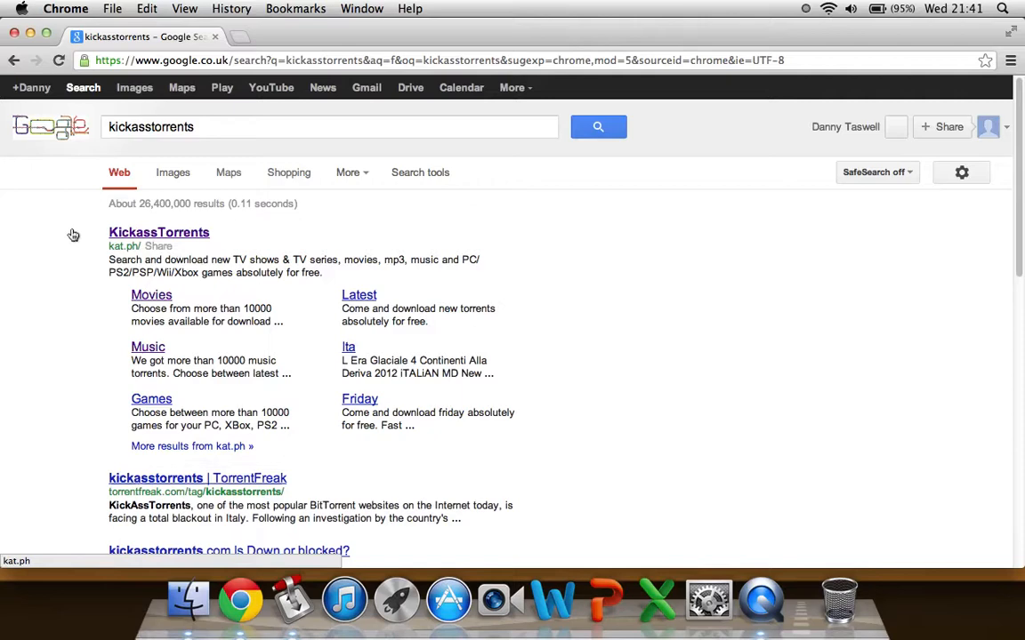
{"action": "left_click", "coordinate": [158, 231]}
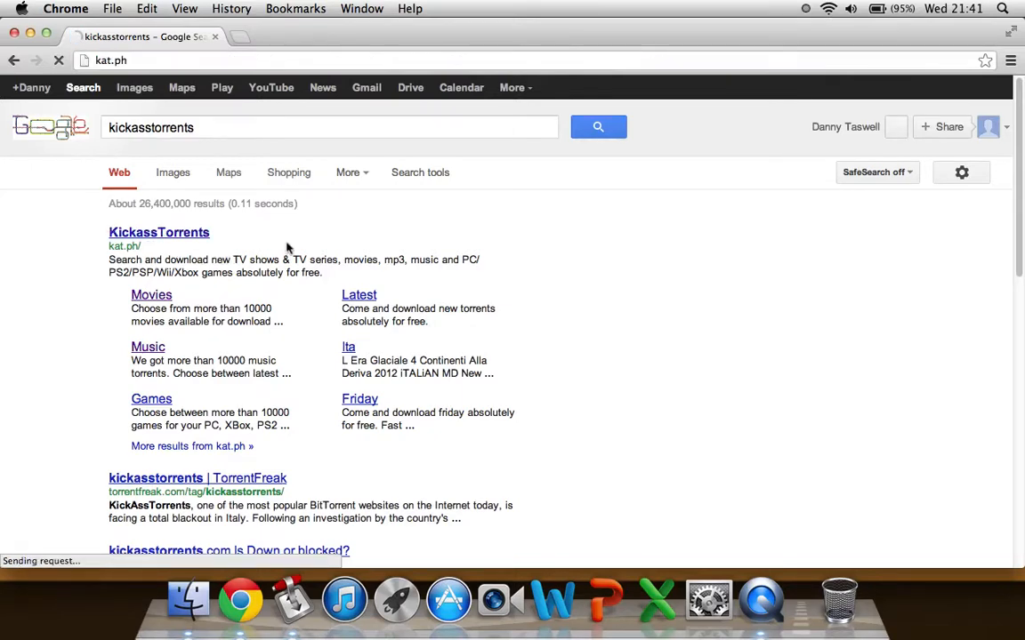
{"action": "left_click", "coordinate": [159, 231]}
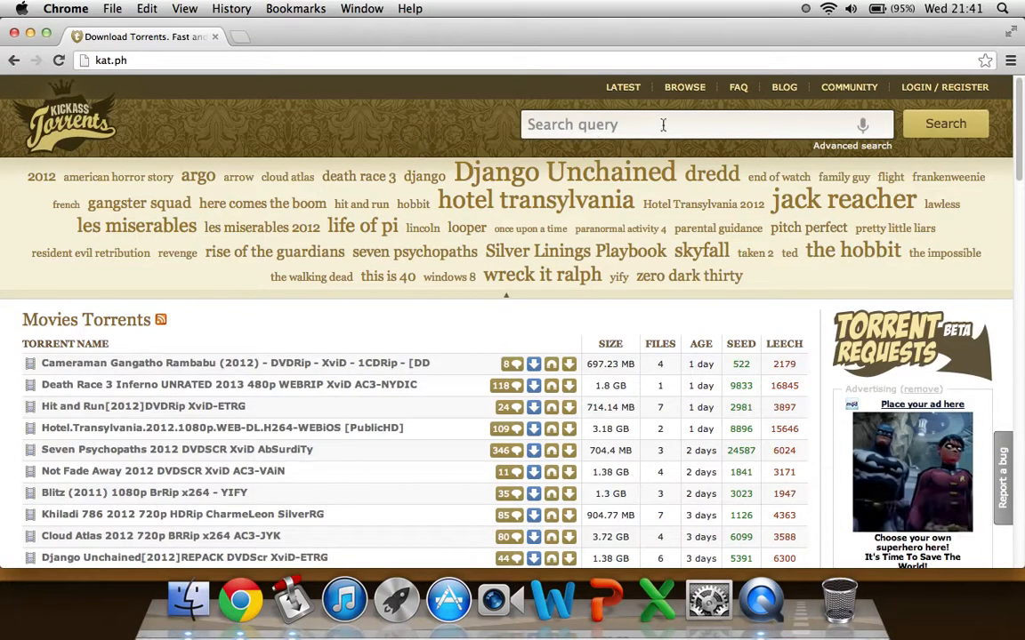
Search the site for 'hot fuzz' and scroll to the 316 matching torrent results.
{"action": "left_click", "coordinate": [662, 125]}
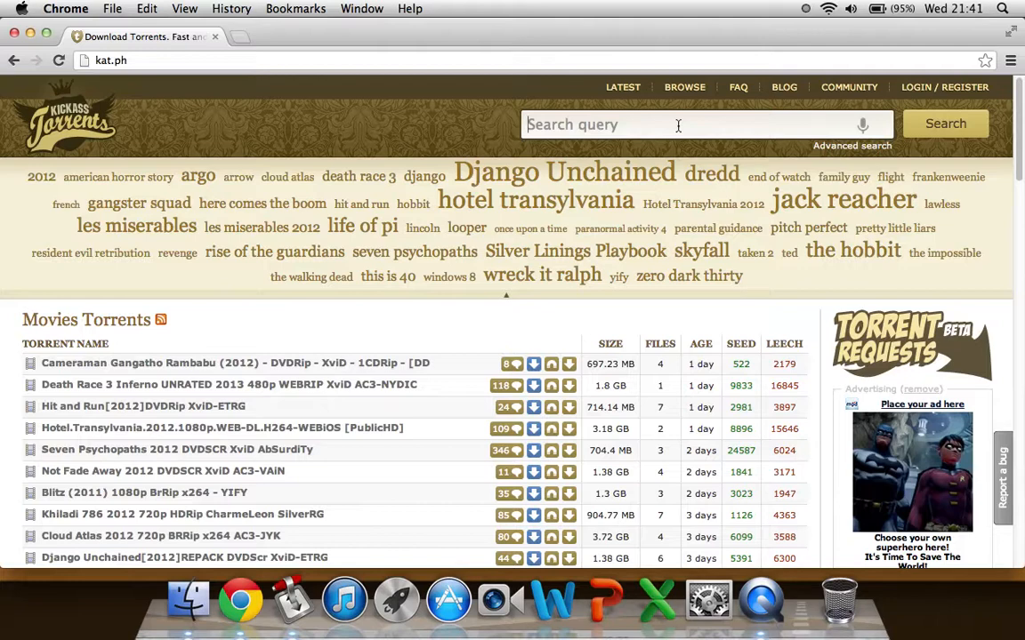
{"action": "type", "text": "hot f"}
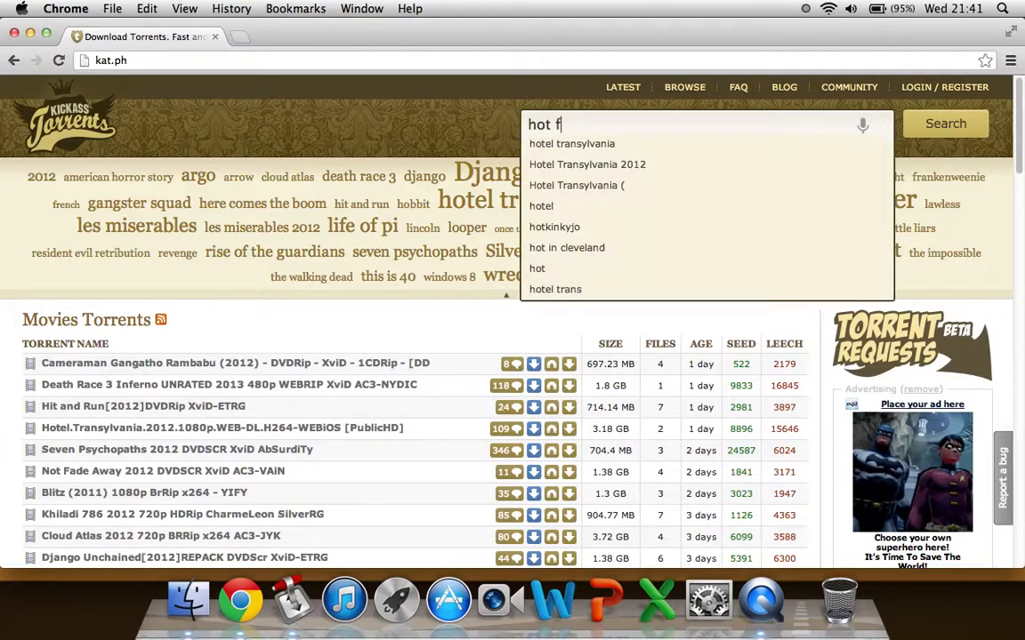
{"action": "type", "text": "uzz"}
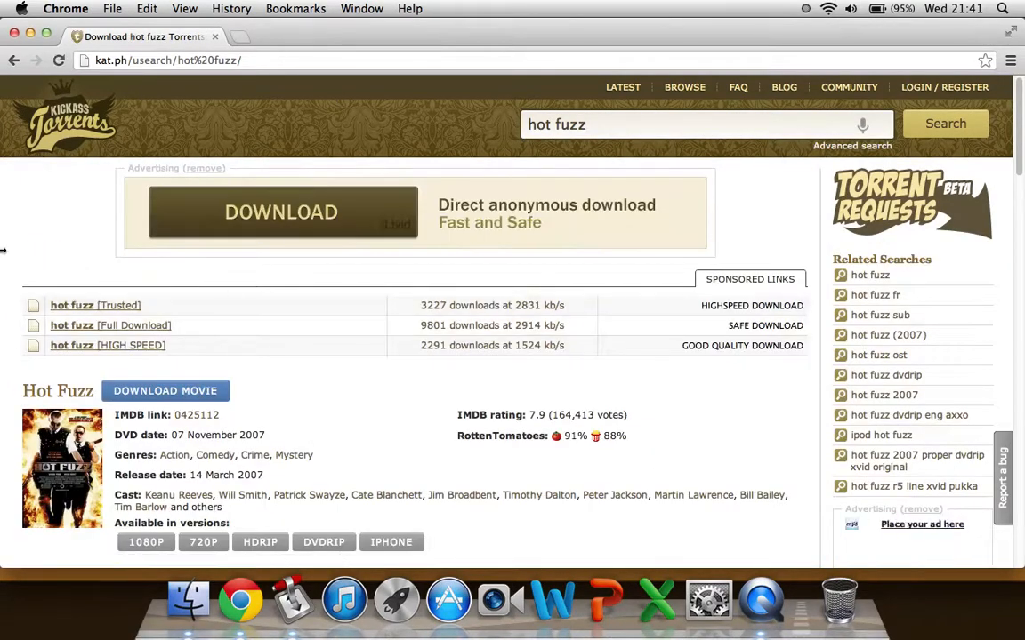
{"action": "scroll", "scroll_direction": "down", "scroll_amount": 3}
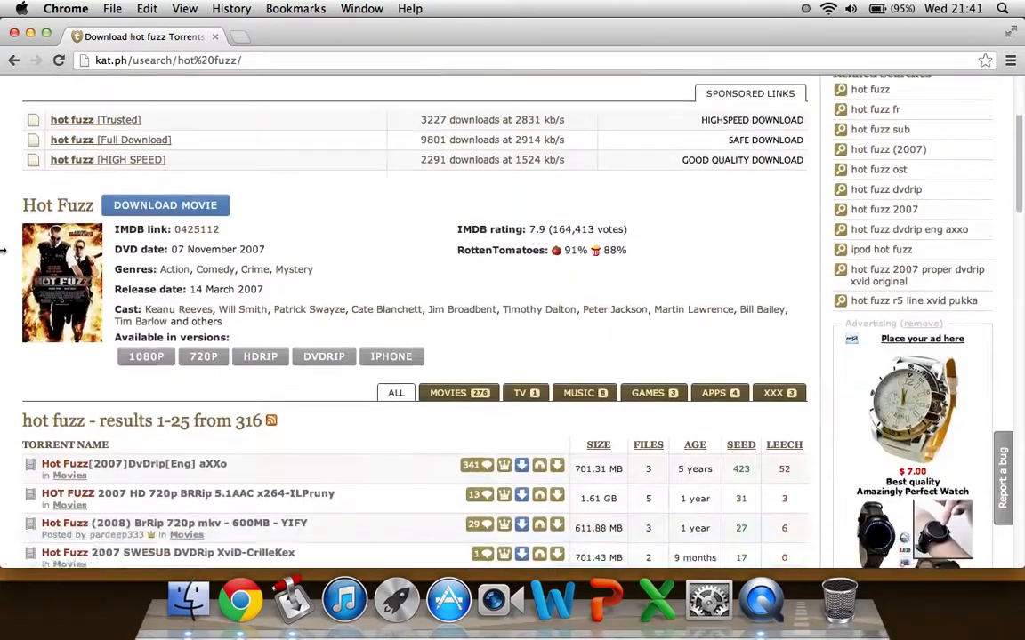
{"action": "scroll", "scroll_direction": "down", "scroll_amount": 3}
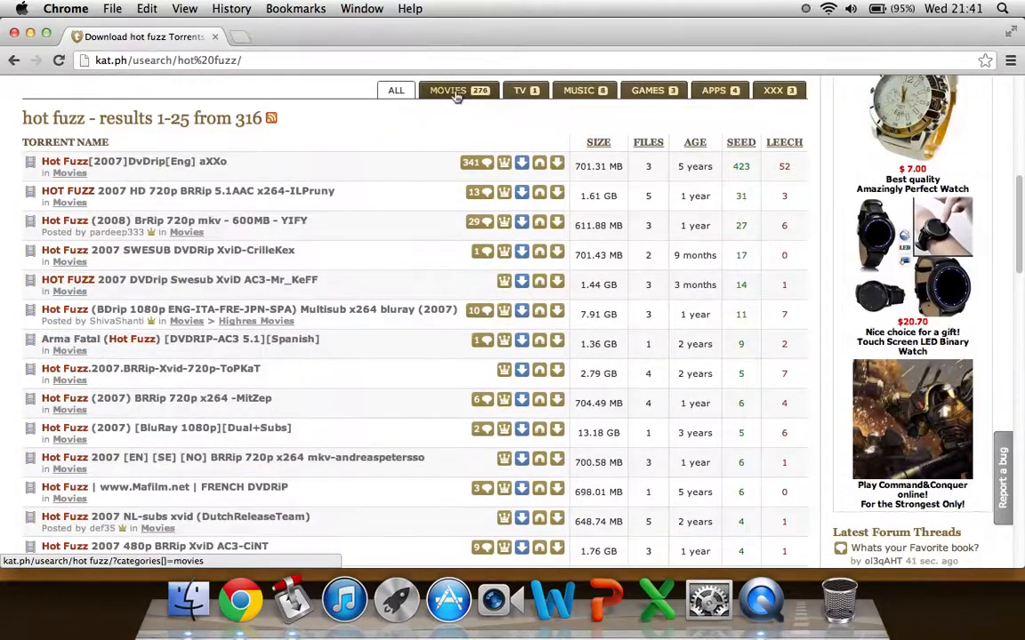
Filter the hot fuzz results to the Movies category, leaving the aXXo DvDrip entry on top.
{"action": "left_click", "coordinate": [449, 89]}
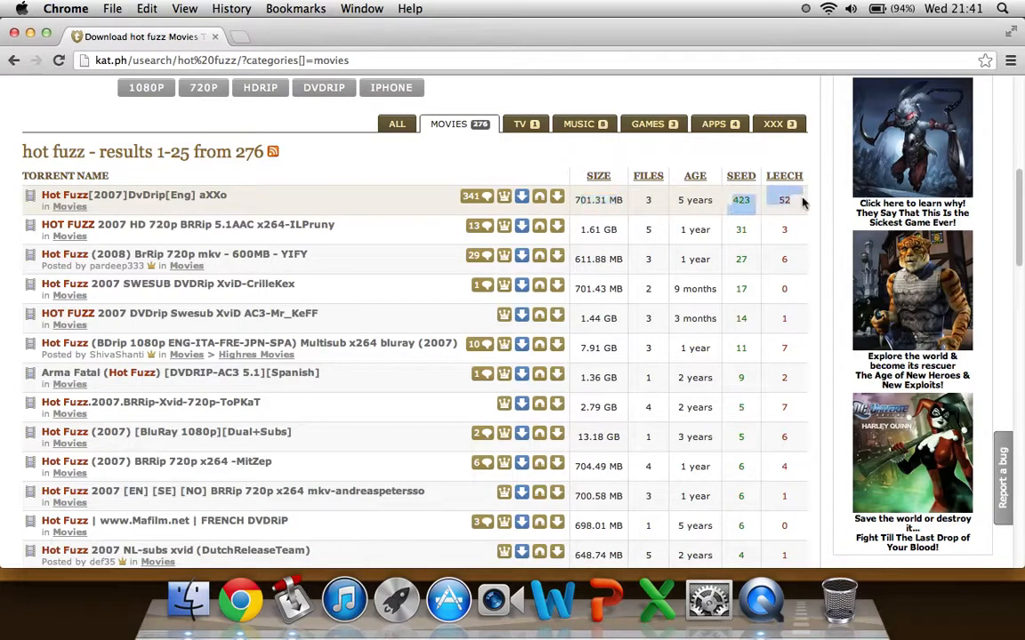
{"action": "mouse_move", "coordinate": [527, 183]}
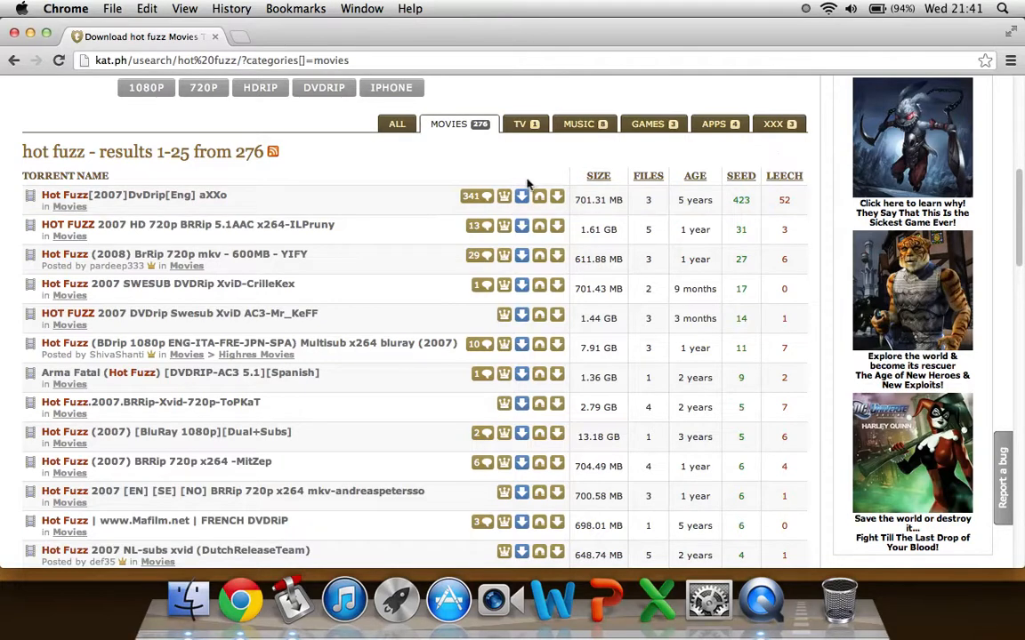
{"action": "mouse_move", "coordinate": [578, 199]}
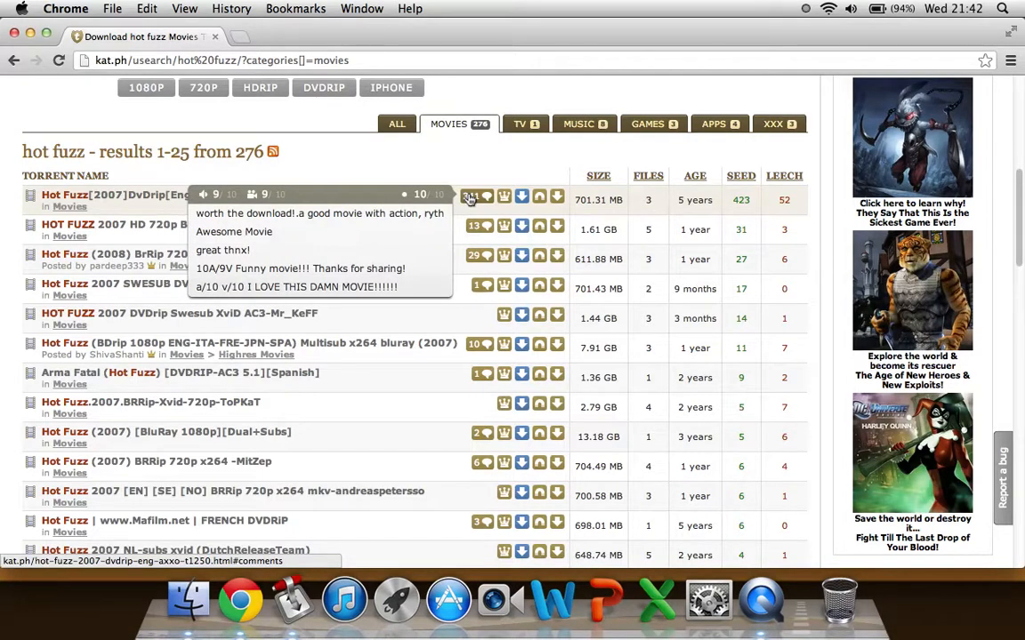
{"action": "mouse_move", "coordinate": [462, 197]}
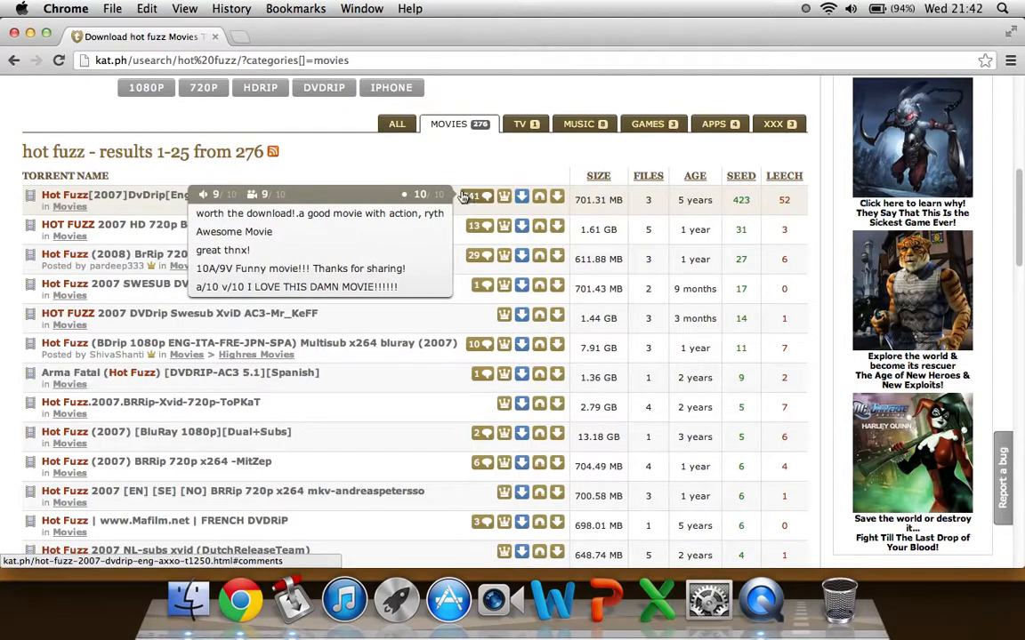
{"action": "mouse_move", "coordinate": [470, 174]}
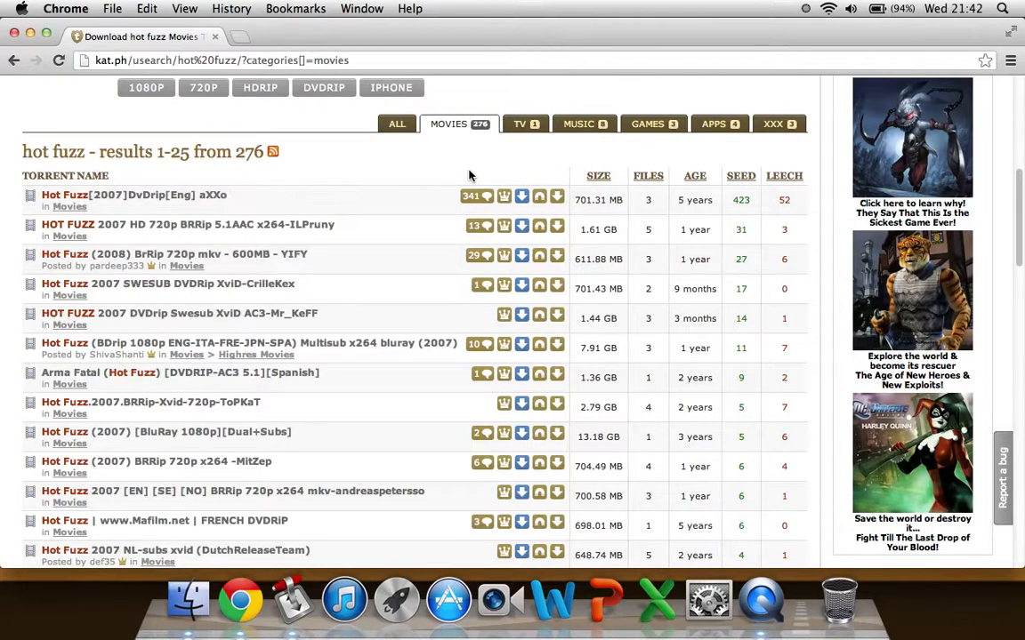
{"action": "mouse_move", "coordinate": [559, 176]}
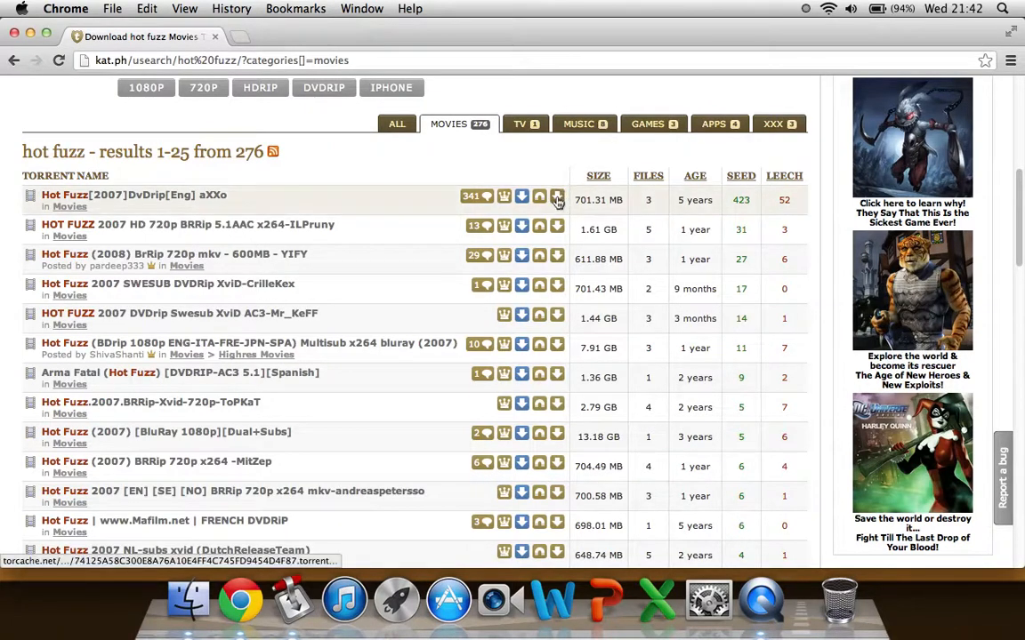
{"action": "mouse_move", "coordinate": [306, 203]}
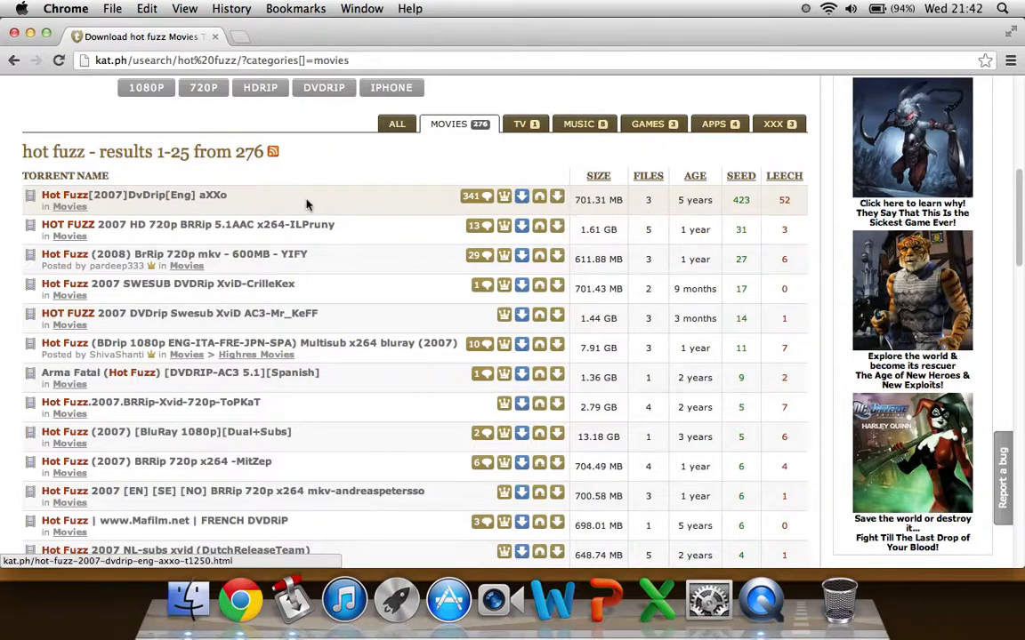
Download the top Hot Fuzz aXXo torrent and reveal the file in Finder's Downloads folder.
{"action": "left_click", "coordinate": [555, 194]}
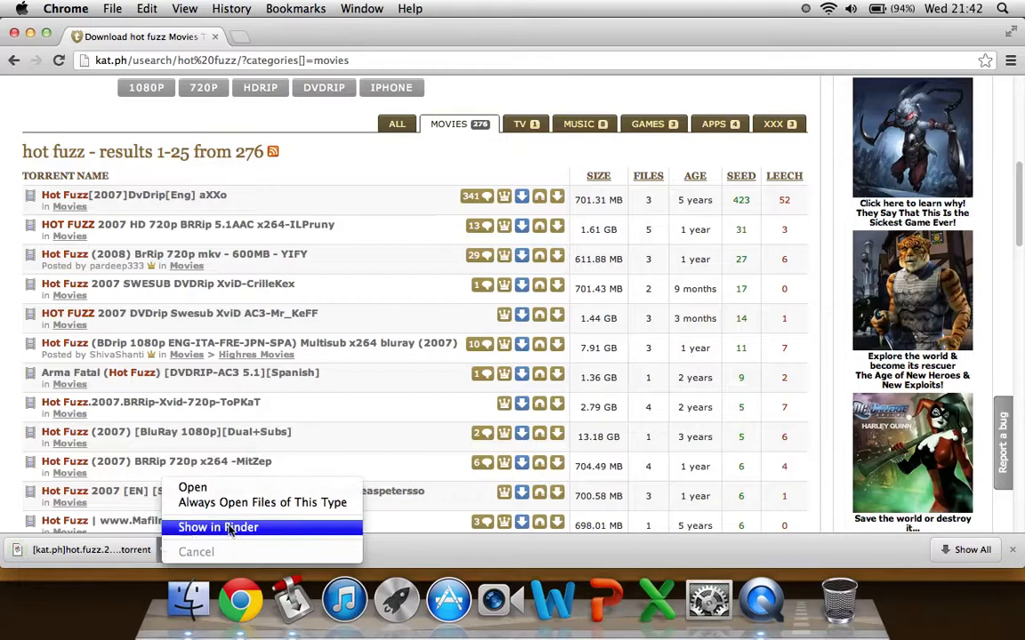
{"action": "left_click", "coordinate": [217, 527]}
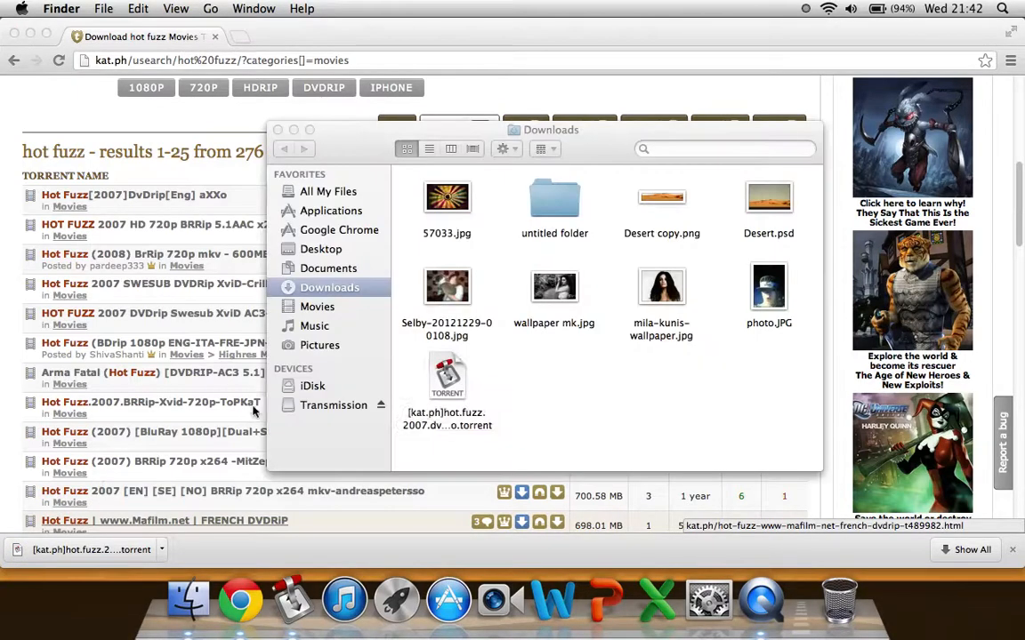
Open the downloaded .torrent file with Transmission from its context menu.
{"action": "left_click", "coordinate": [447, 377]}
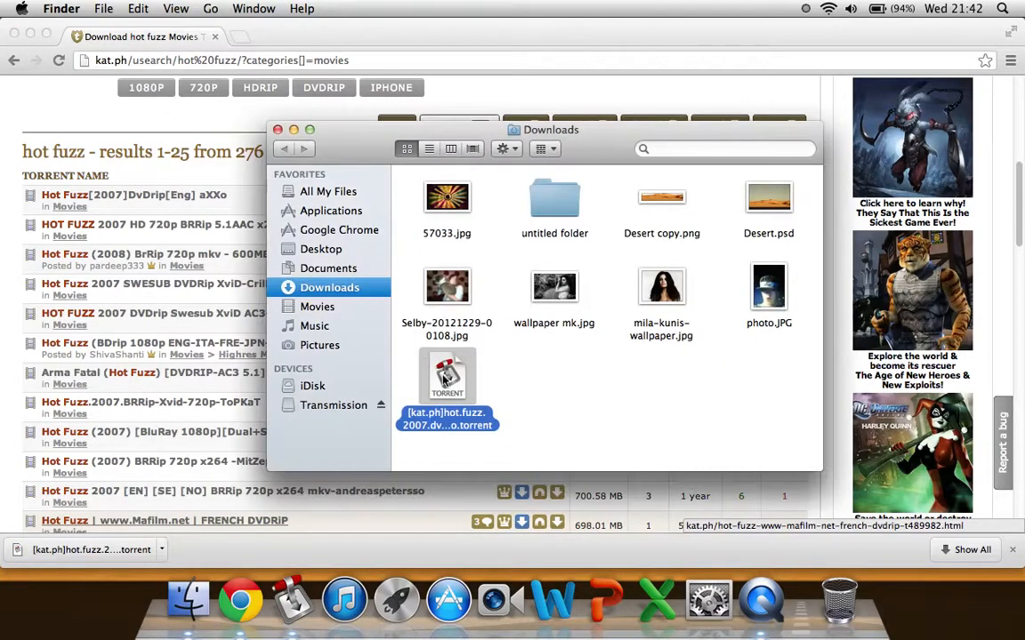
{"action": "right_click", "coordinate": [447, 383]}
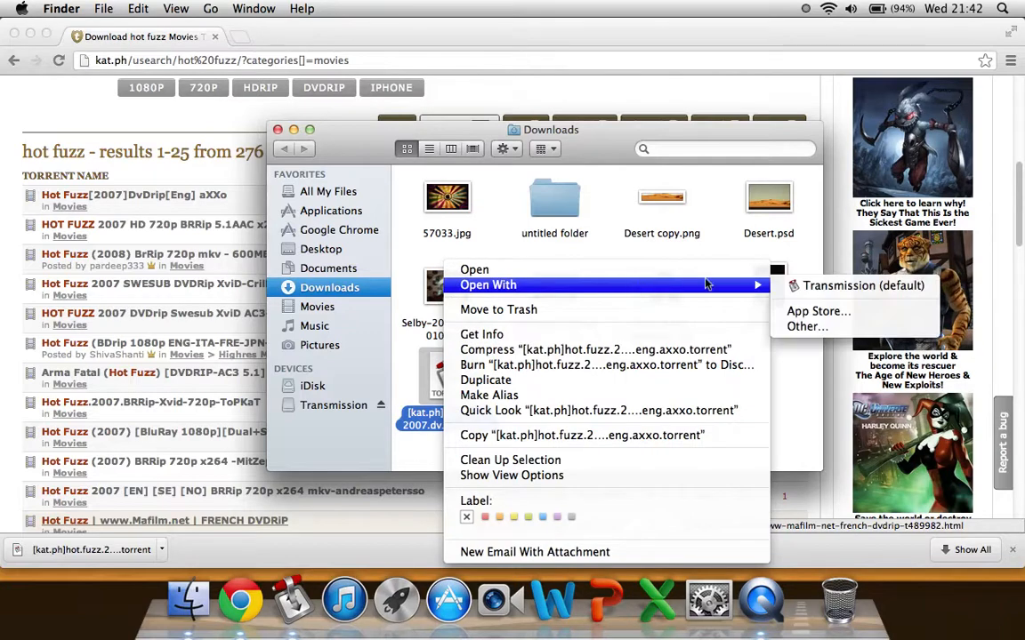
{"action": "left_click", "coordinate": [861, 285]}
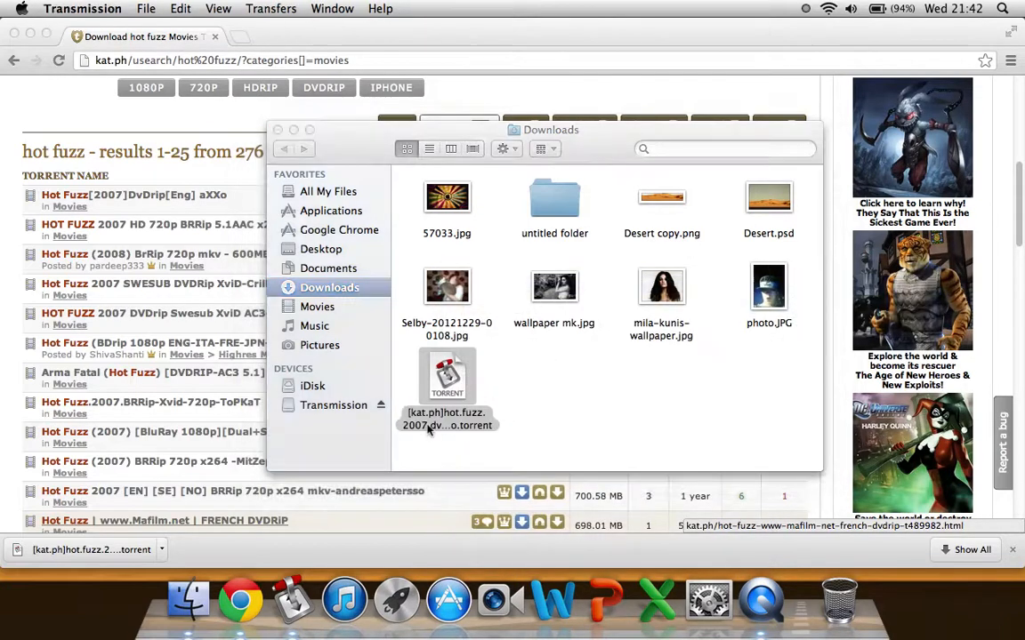
Add the Hot.Fuzz[2007]DvDrip[Eng]-aXXo torrent to Transmission and close the Downloads window.
{"action": "double_click", "coordinate": [447, 377]}
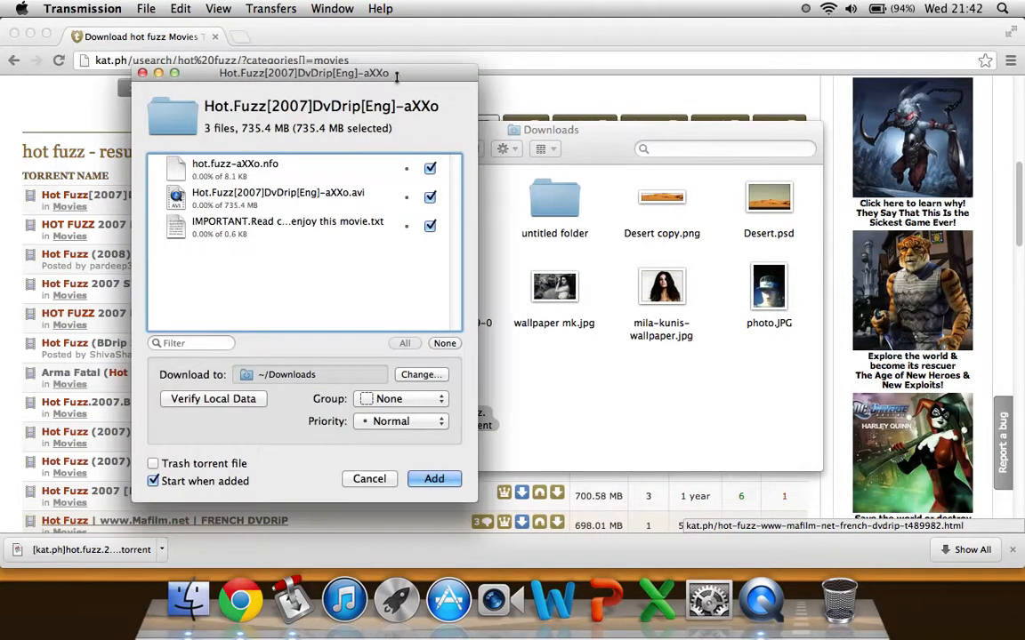
{"action": "left_click_drag", "start_coordinate": [304, 73], "coordinate": [443, 47]}
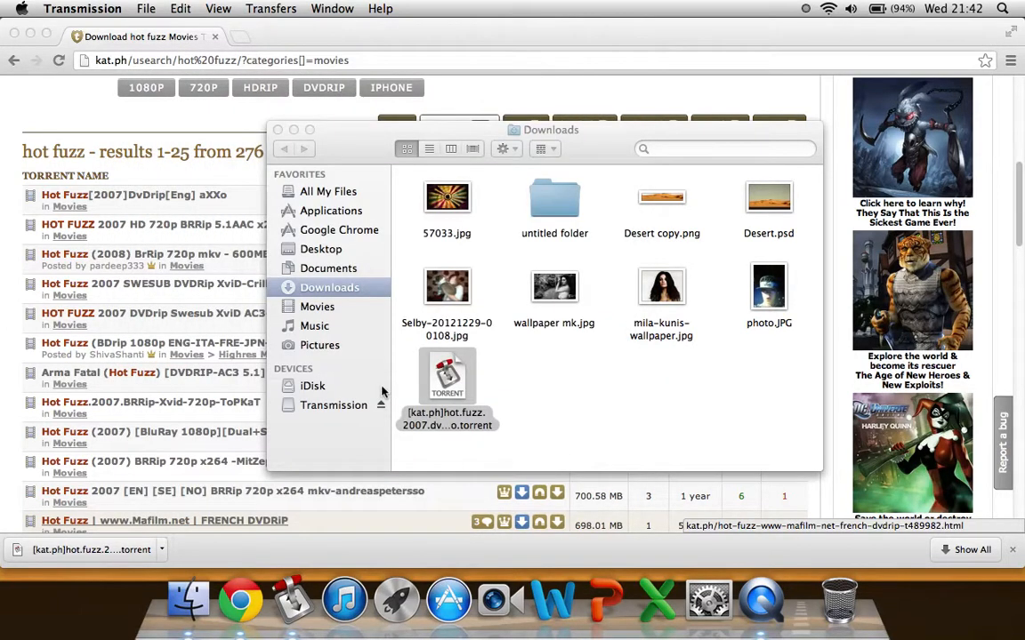
{"action": "mouse_move", "coordinate": [291, 602]}
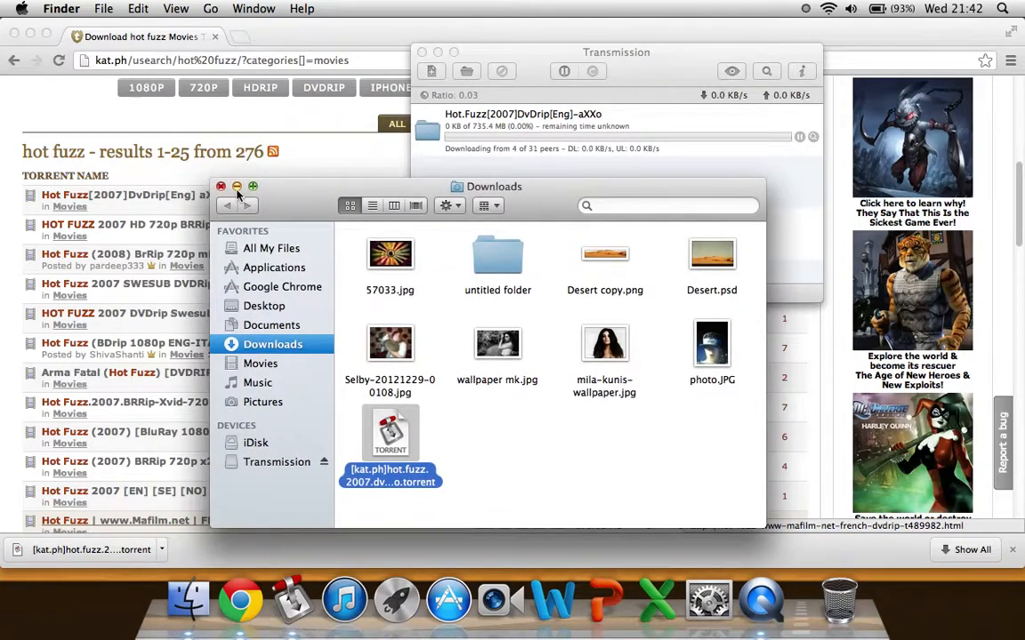
{"action": "left_click", "coordinate": [221, 187]}
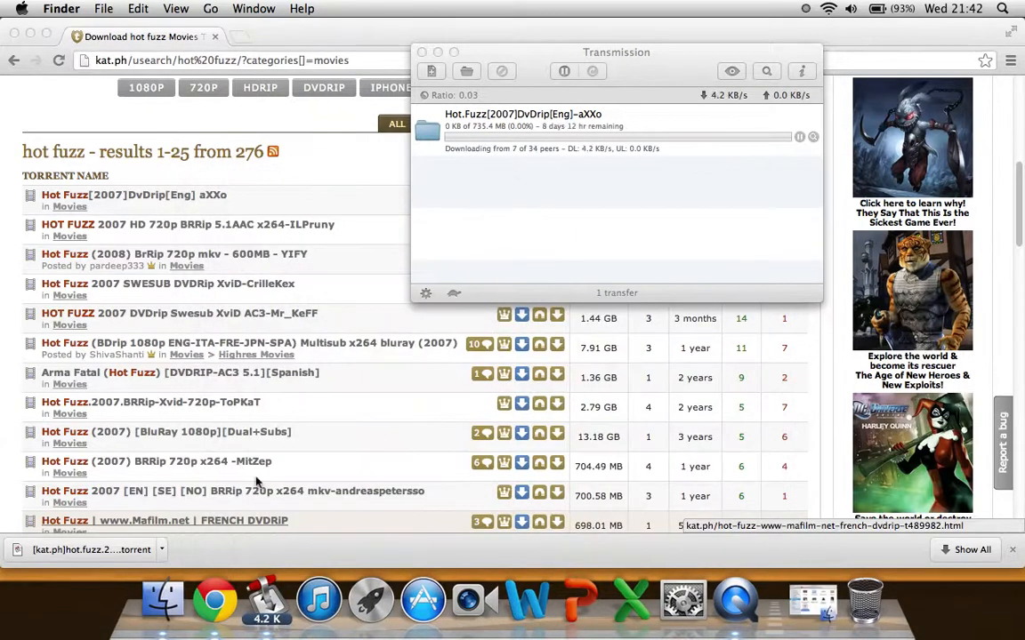
{"action": "mouse_move", "coordinate": [370, 601]}
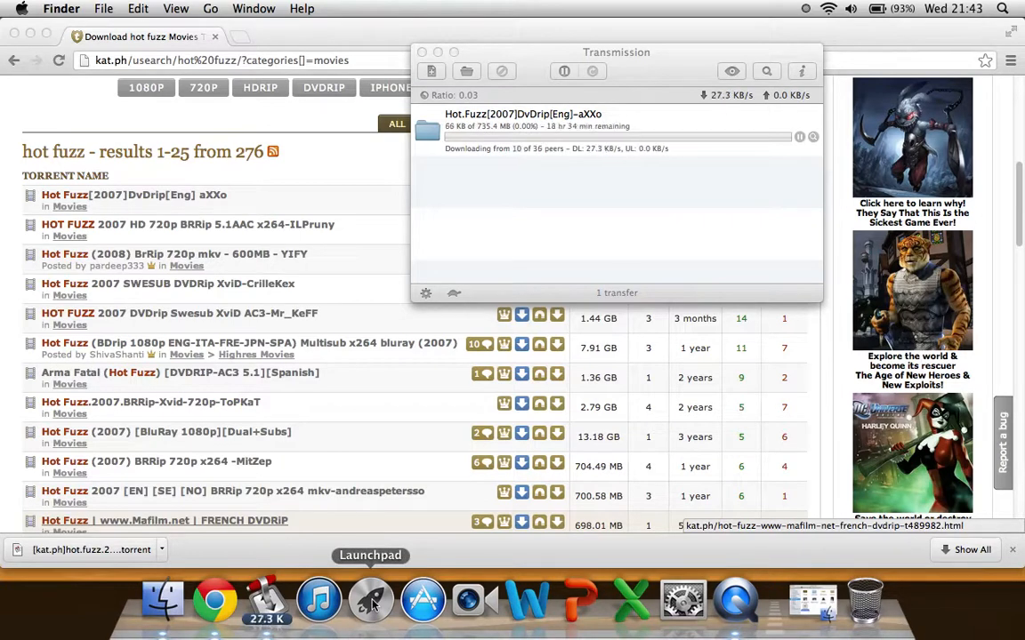
Bring Transmission's transfer window forward to watch the Hot Fuzz download progress.
{"action": "left_click", "coordinate": [370, 598]}
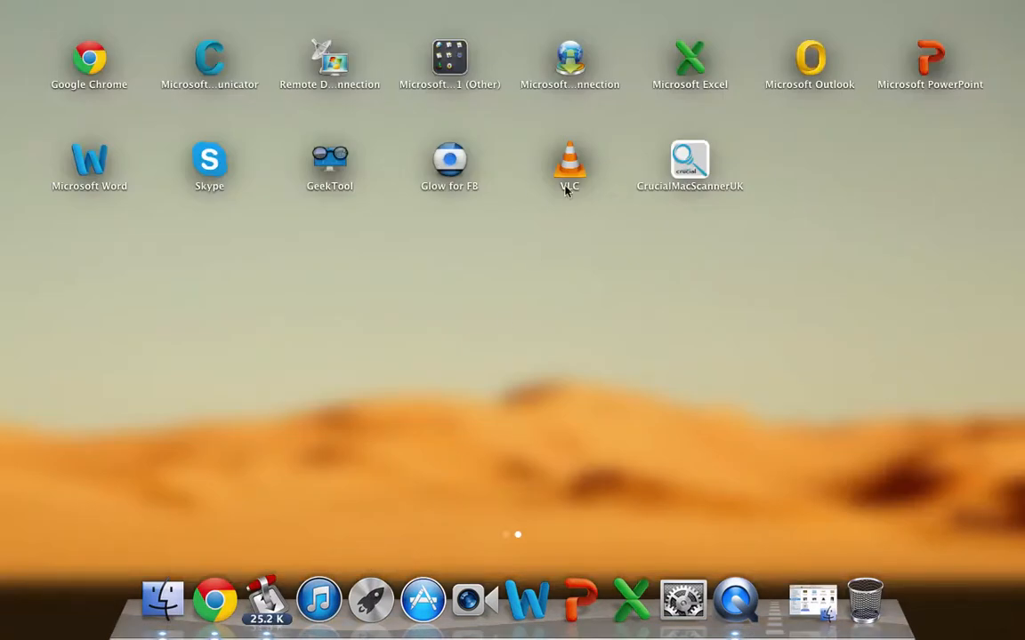
{"action": "mouse_move", "coordinate": [538, 238]}
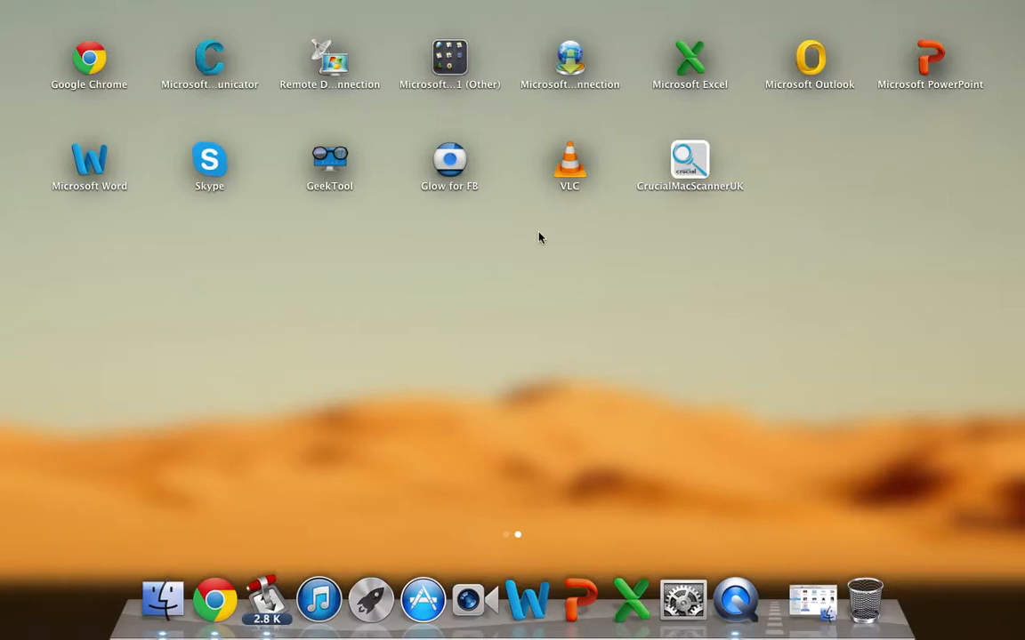
{"action": "mouse_move", "coordinate": [317, 345]}
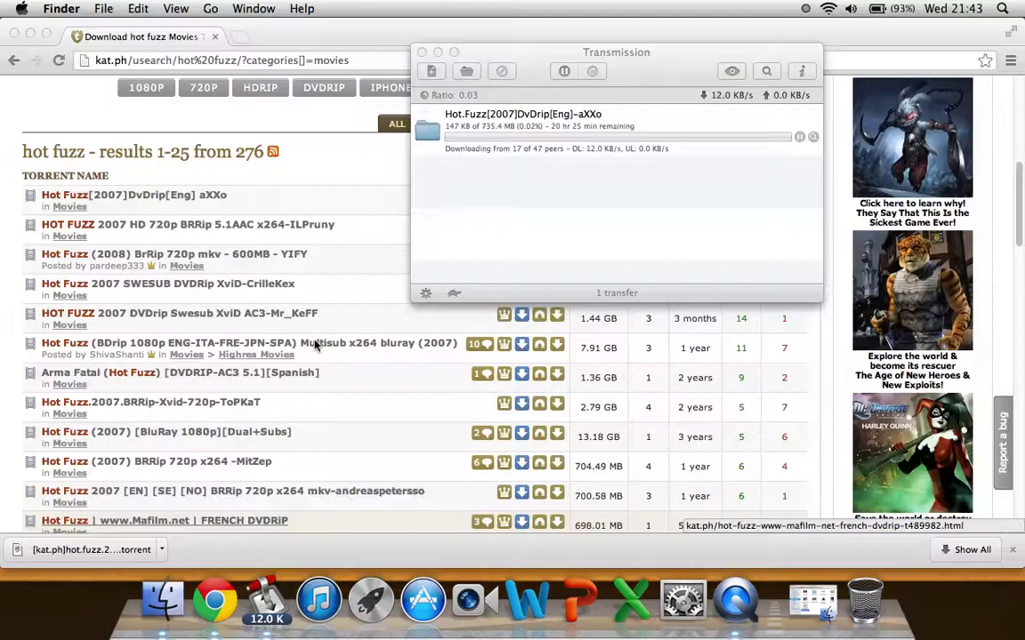
{"action": "left_click", "coordinate": [537, 53]}
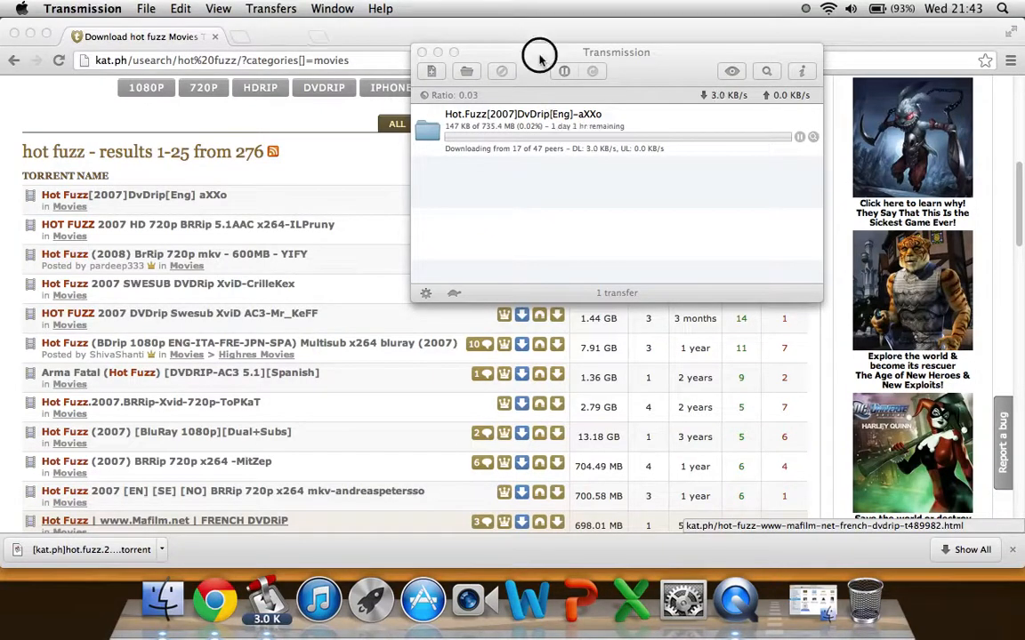